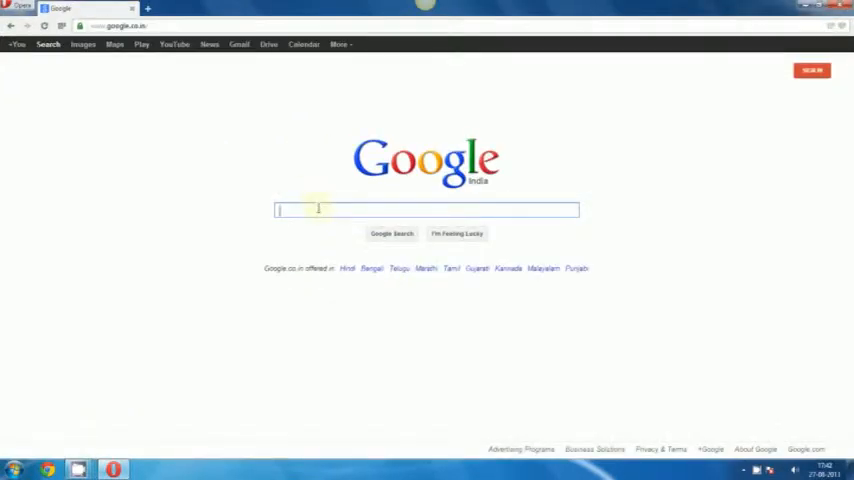
Step: Search Google for FileZilla Server, typing 'filzilla' into the search box
type("filehippo")
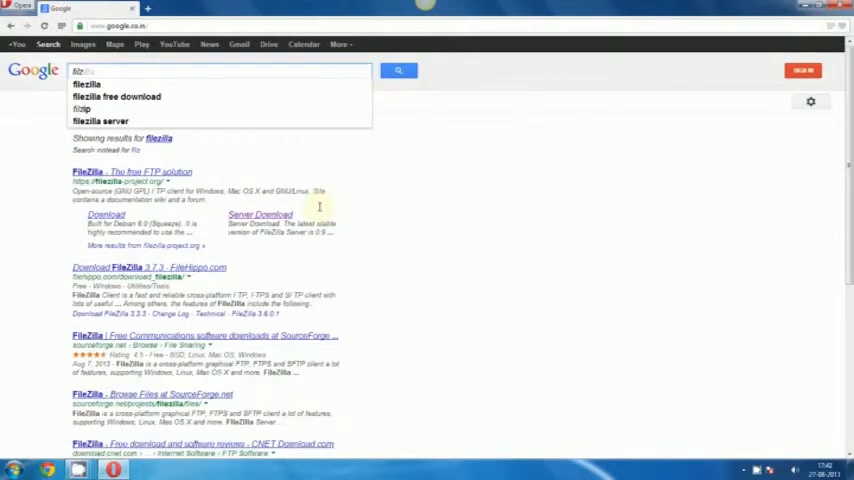
type("filzilla server")
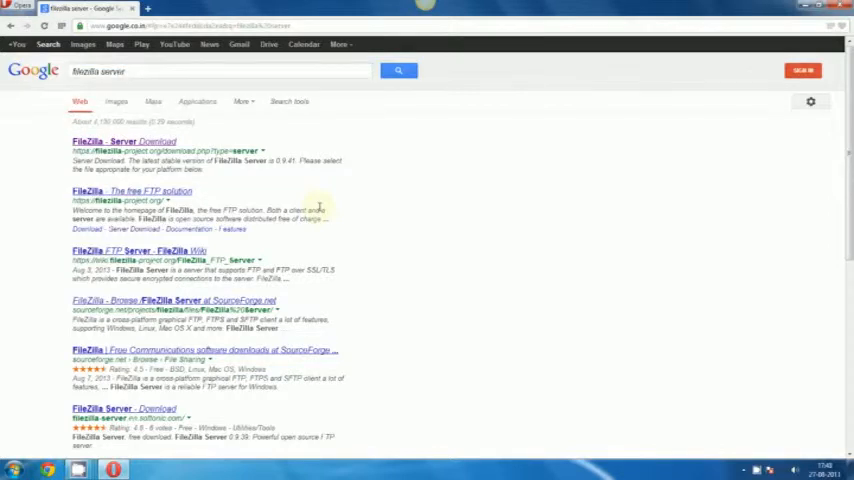
mouse_move(100, 140)
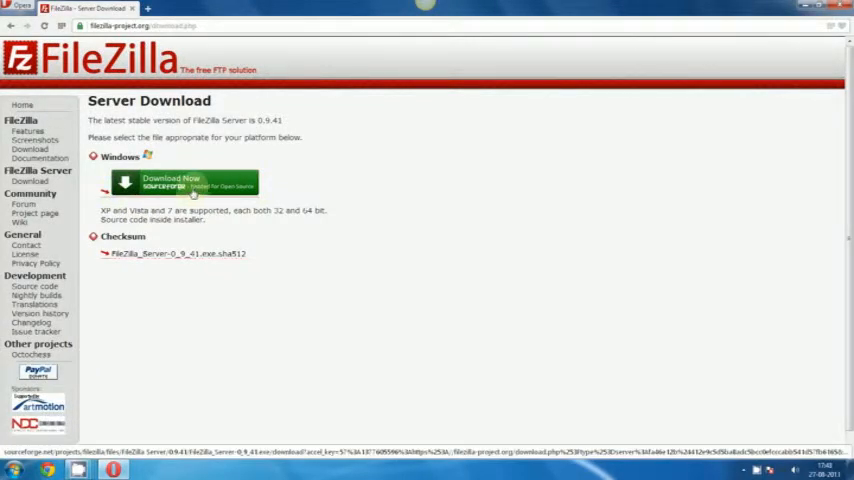
mouse_move(167, 119)
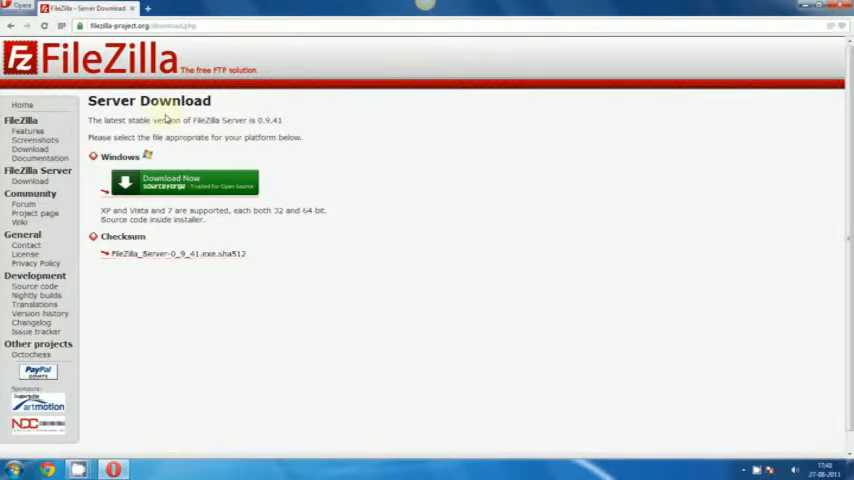
mouse_move(199, 135)
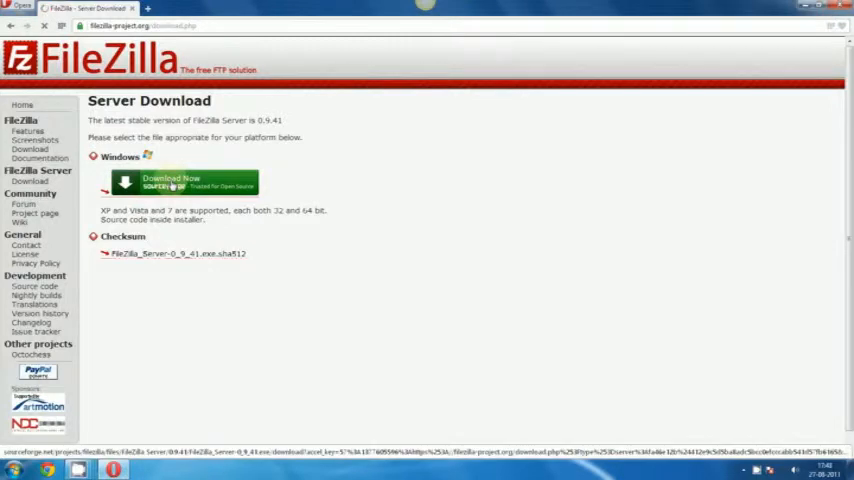
Step: Download the FileZilla Server 0.9.41 Windows installer with the green Download Now button
left_click(195, 179)
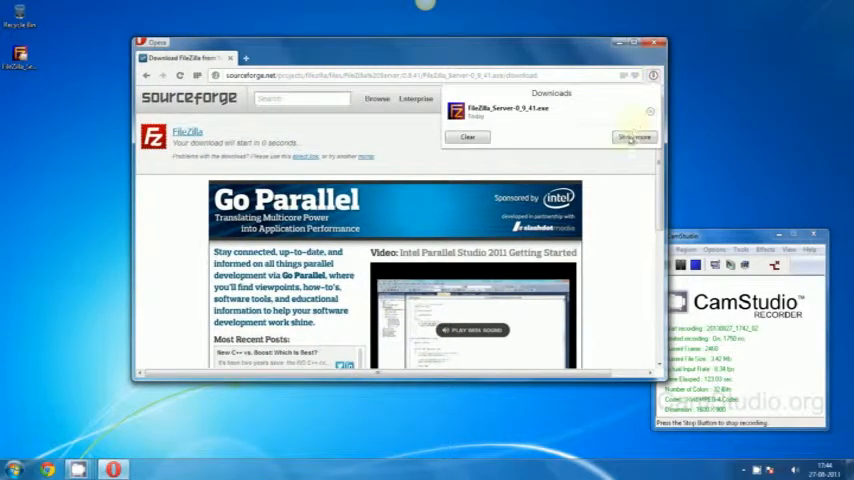
Step: Run the downloaded FileZilla_Server-0_9_41.exe from the Downloads panel
left_click(619, 137)
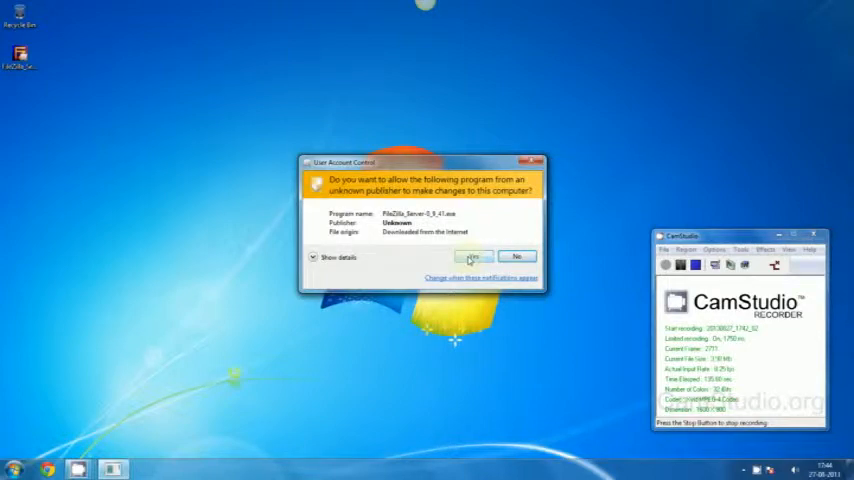
Step: Allow the installer through User Account Control, accept the licence, and keep Standard components
left_click(479, 256)
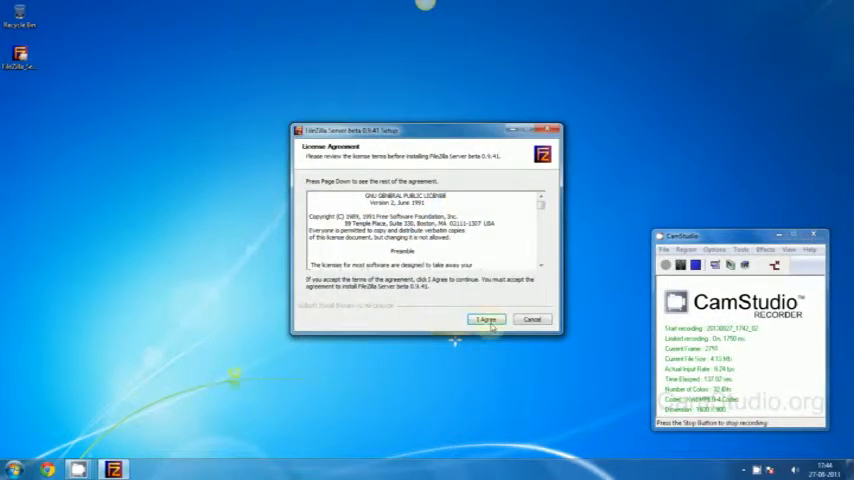
left_click(487, 319)
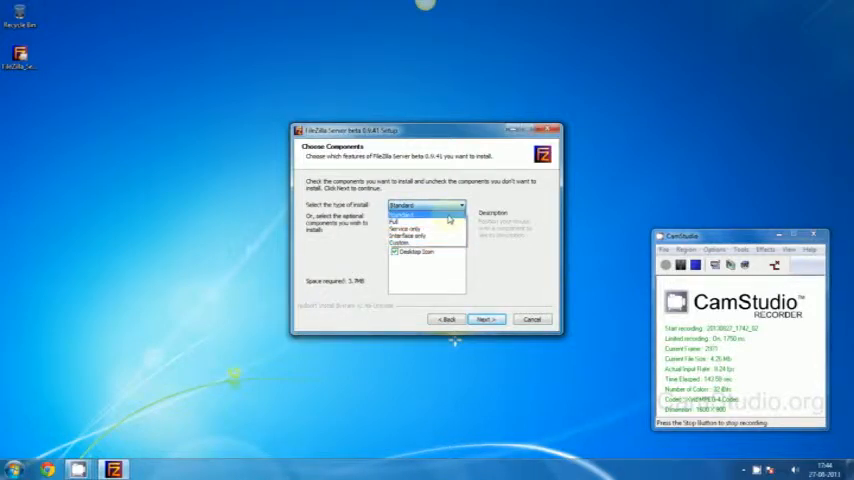
left_click(425, 205)
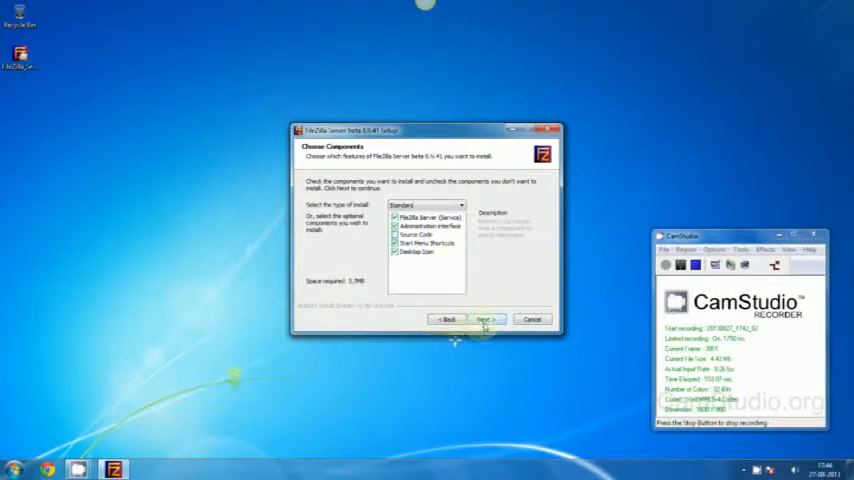
left_click(485, 318)
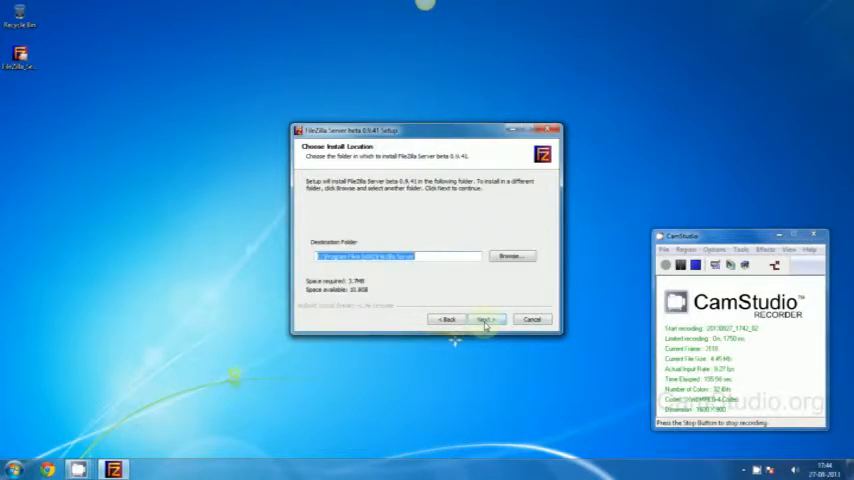
Step: Keep the default install folder and install the server as a manually started service
left_click(487, 318)
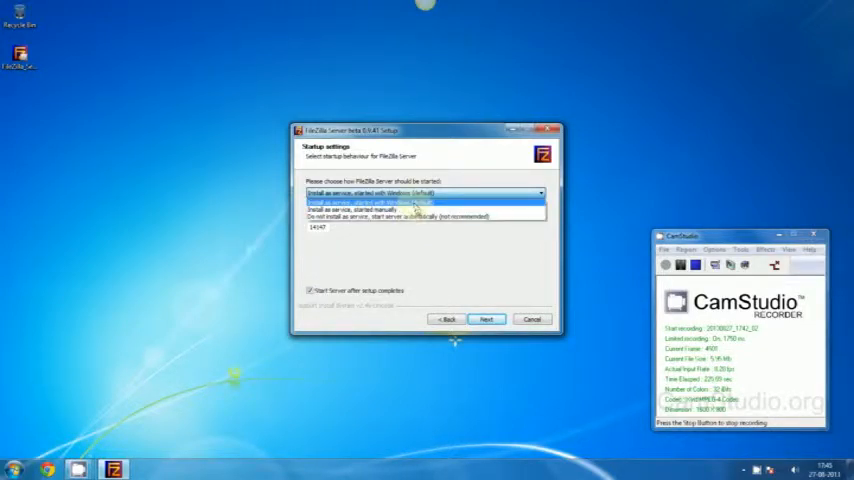
left_click(360, 208)
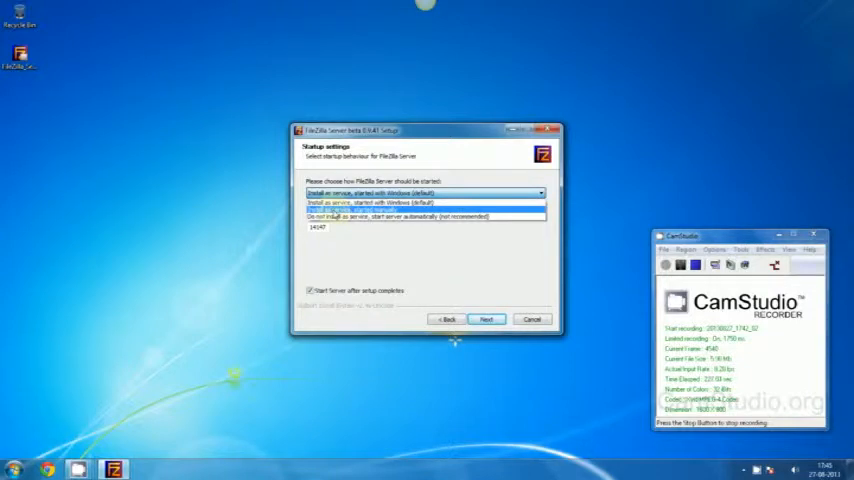
left_click(484, 319)
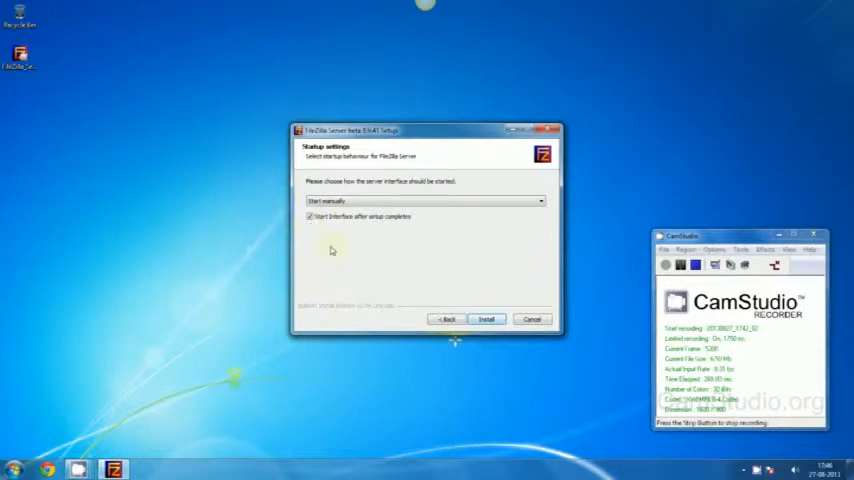
Step: Install FileZilla Server with the chosen settings and close the finished installer
left_click(487, 318)
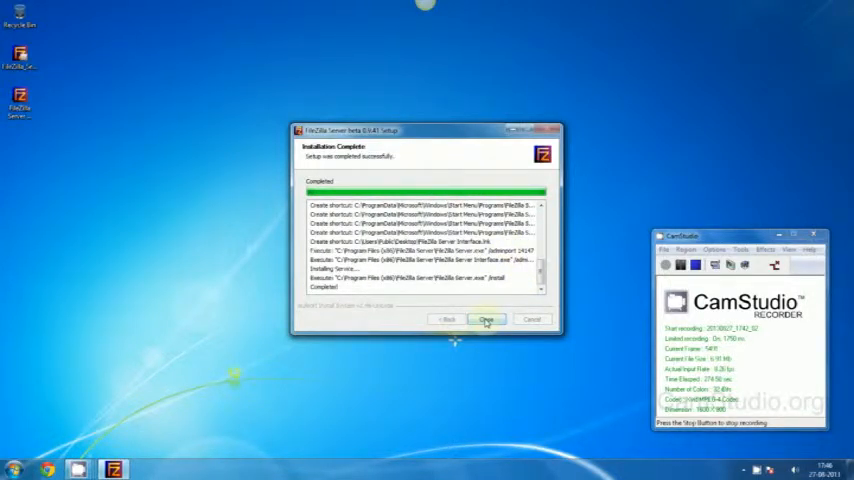
left_click(485, 319)
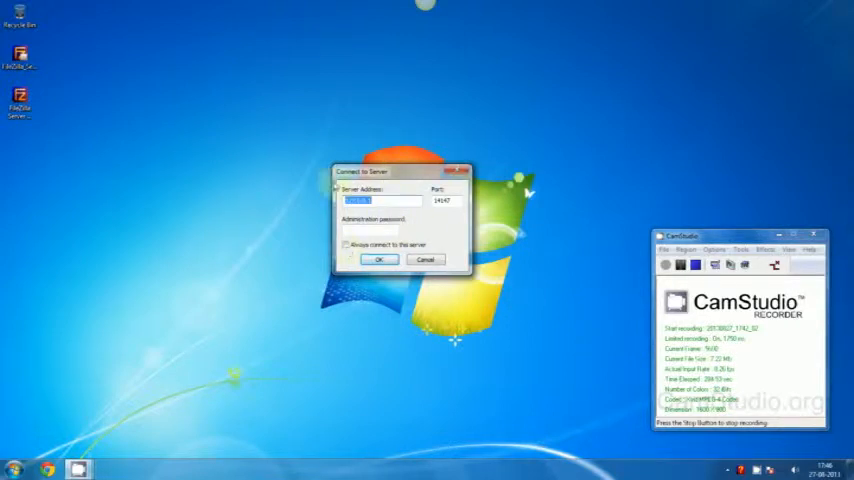
Step: Dismiss the Connect to Server prompt, close the admin window, and show the Start menu programs
left_click(376, 259)
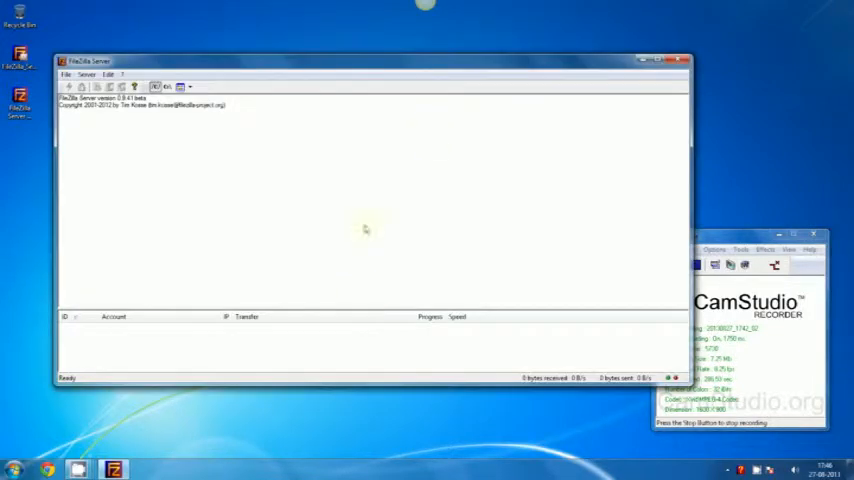
left_click(674, 55)
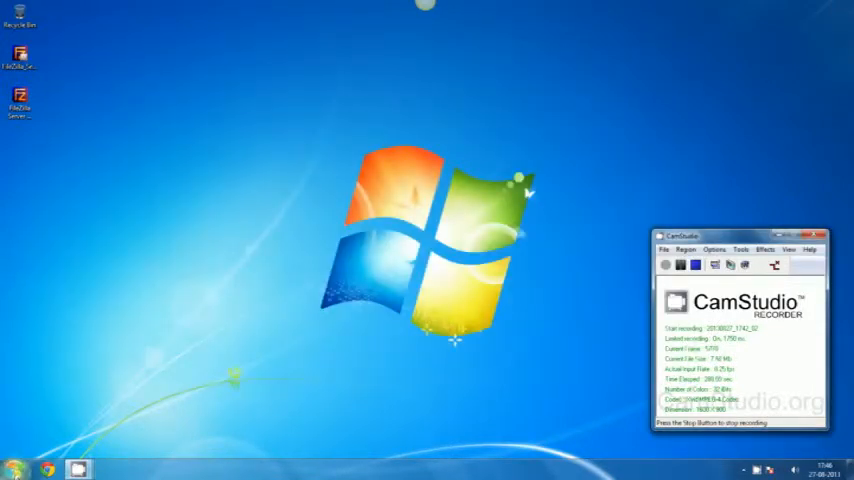
left_click(12, 463)
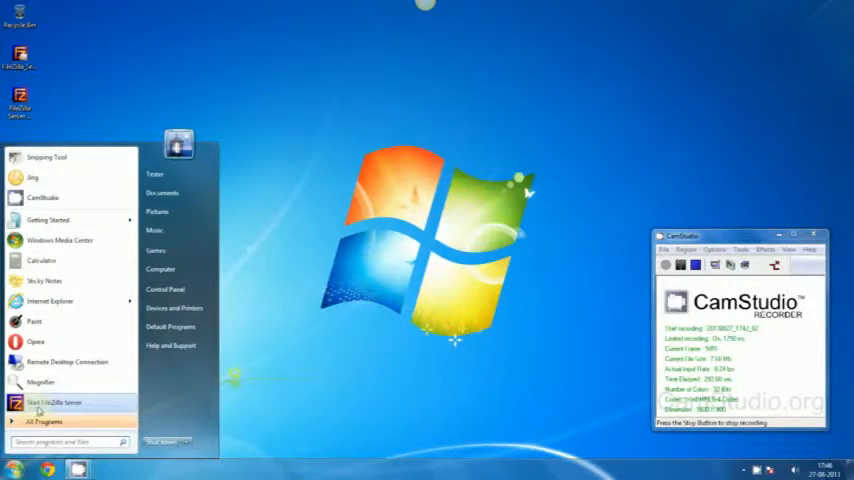
Step: Launch Start FileZilla Server and connect the admin interface to the local server 127.0.0.1
left_click(88, 402)
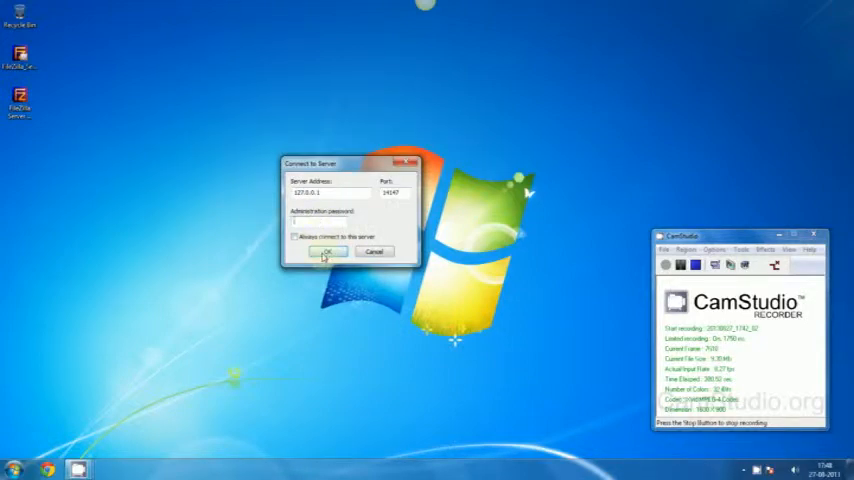
left_click(329, 251)
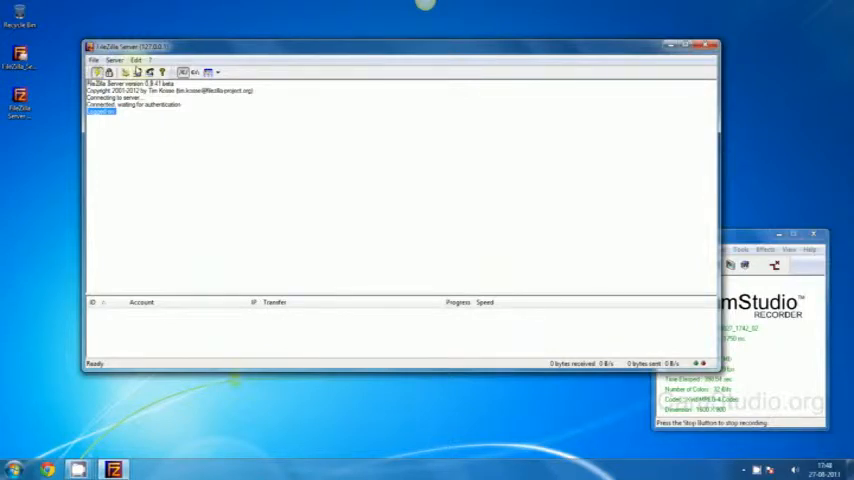
left_click(135, 62)
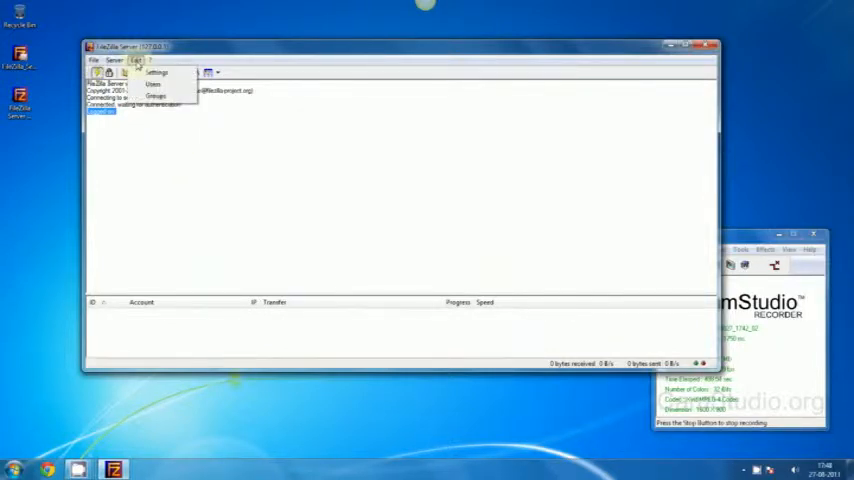
mouse_move(160, 87)
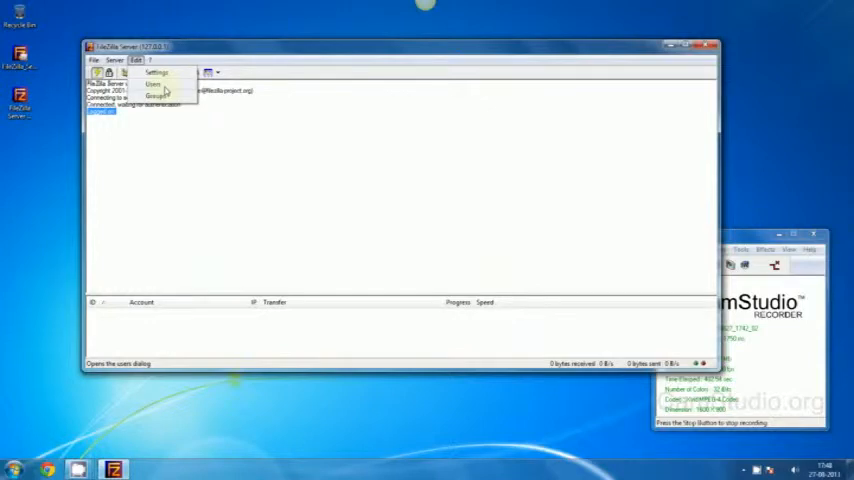
Step: Open the Users dialog from the Edit menu, reopening it after closing it once
left_click(157, 84)
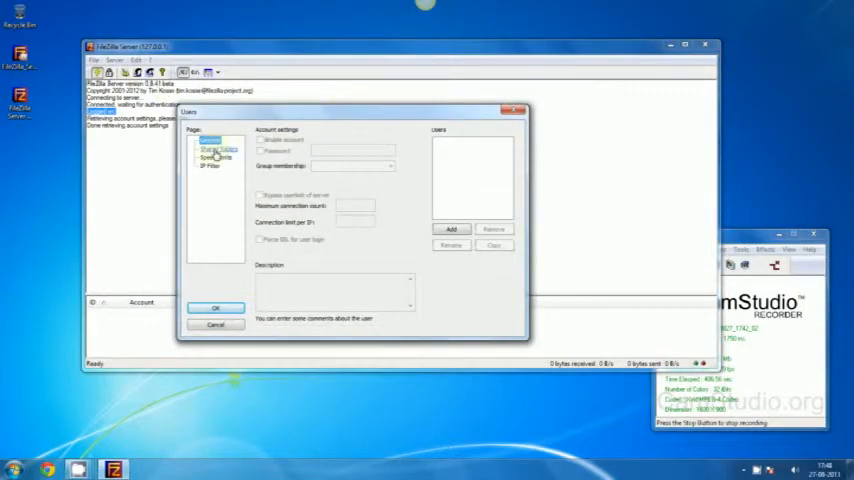
left_click(211, 325)
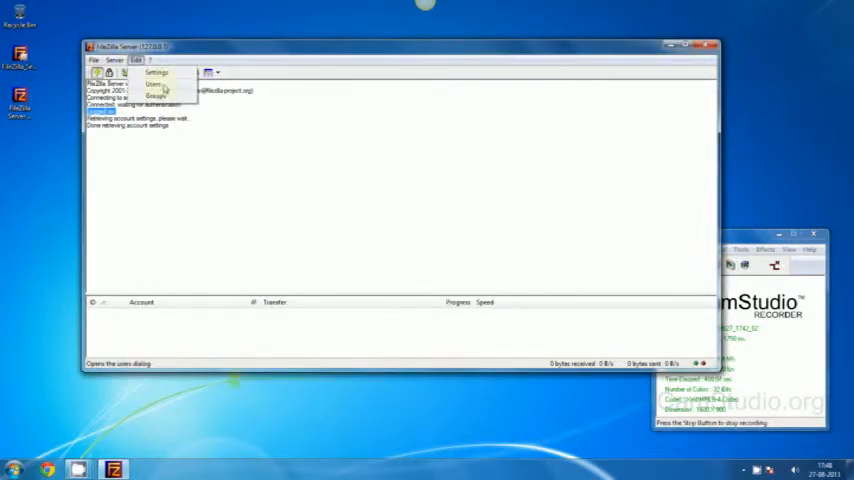
left_click(158, 85)
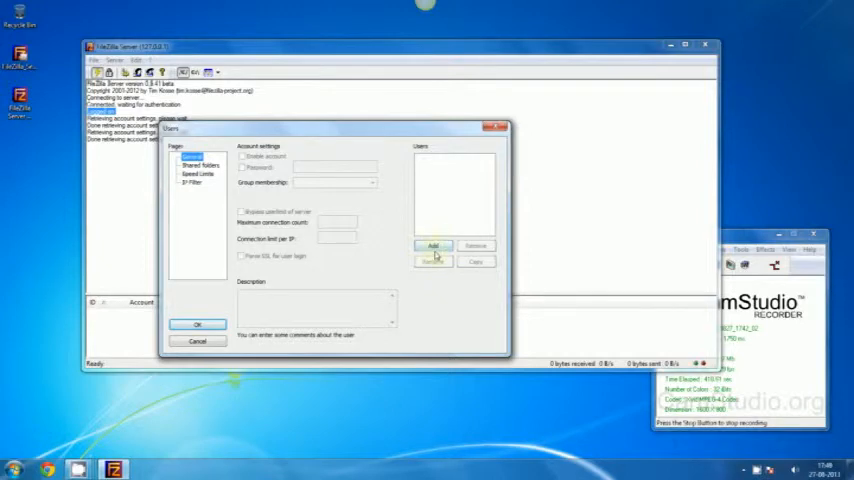
Step: Add a new user account named 'user400' in the Users dialog
left_click(433, 245)
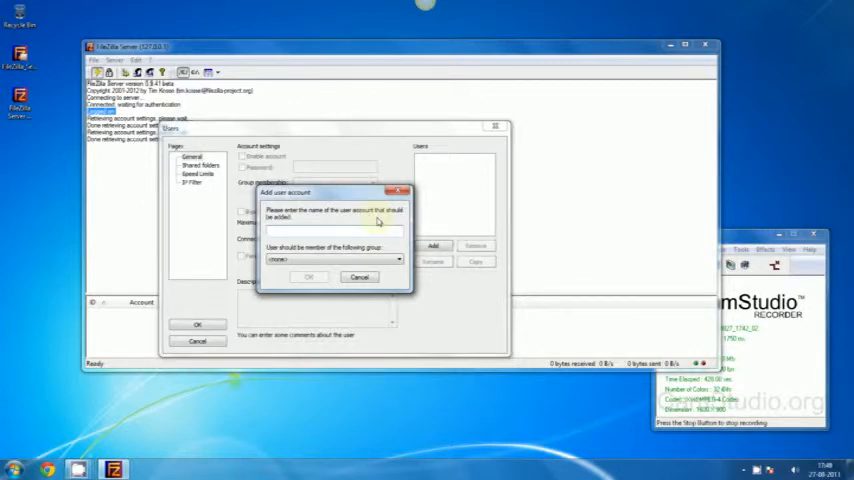
type("user400")
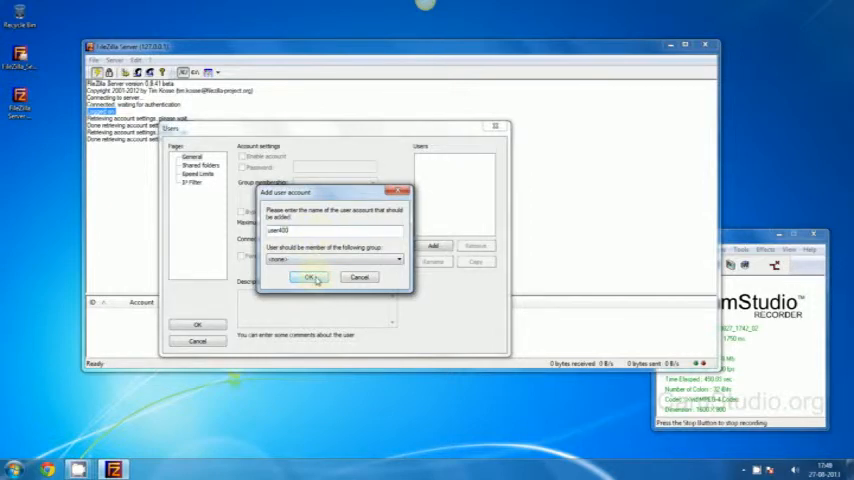
left_click(310, 277)
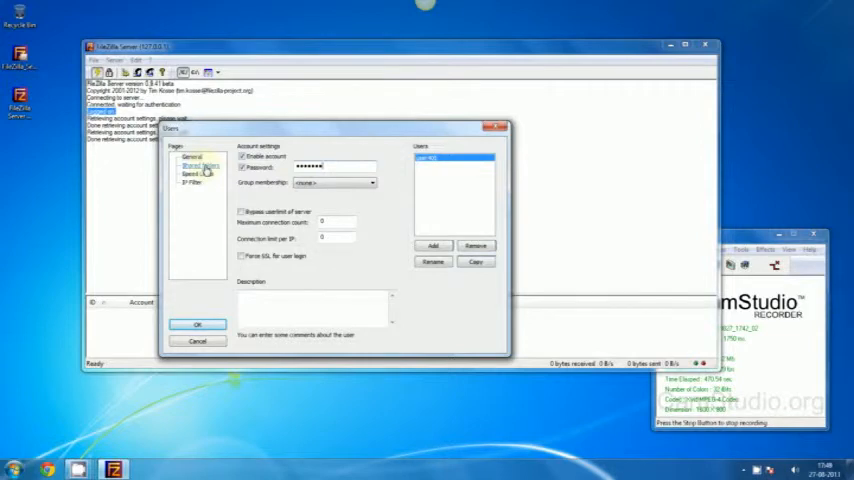
Step: Share D:\samples with user400 with Read access enabled
left_click(199, 165)
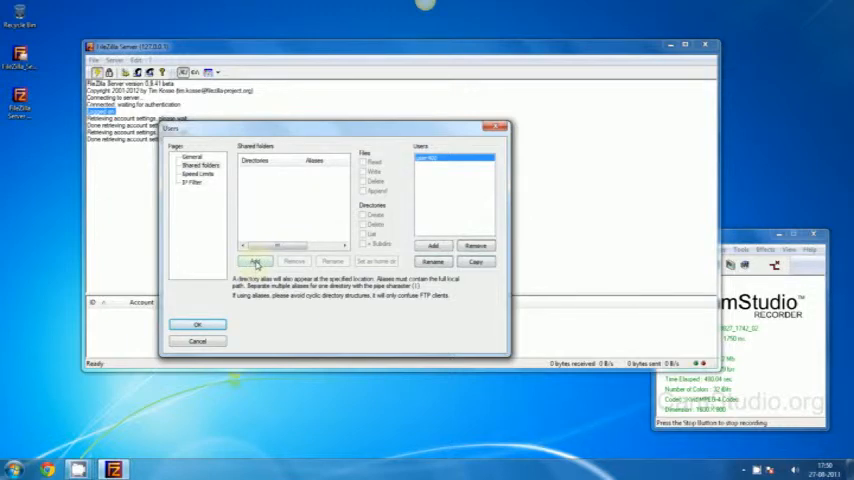
left_click(254, 245)
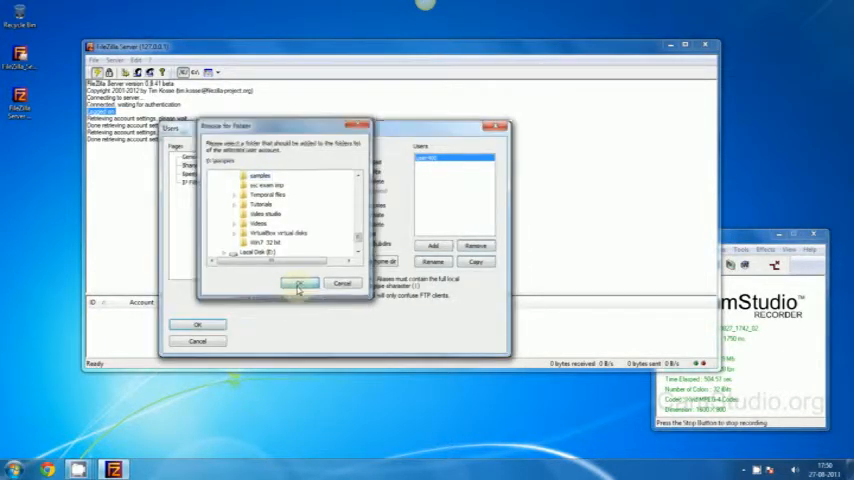
left_click(301, 283)
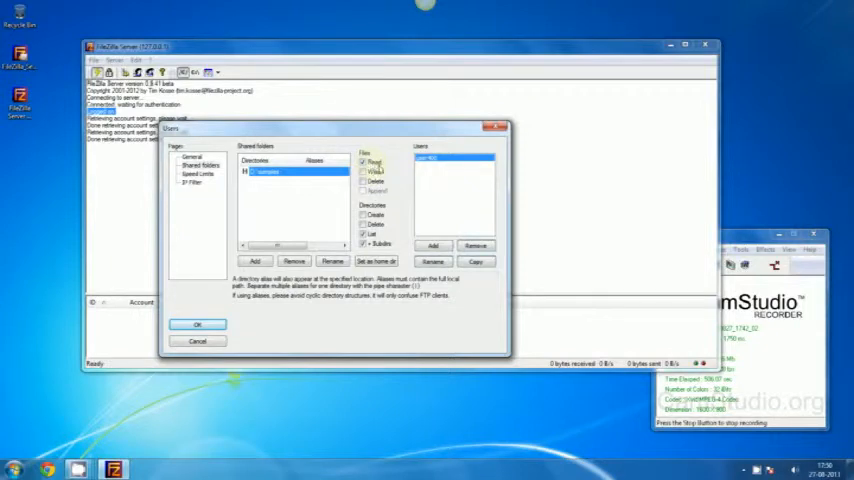
left_click(366, 171)
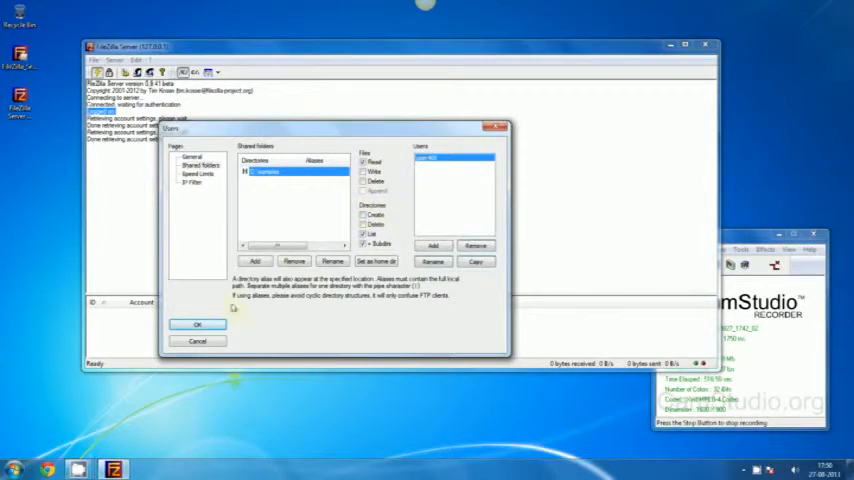
left_click(191, 174)
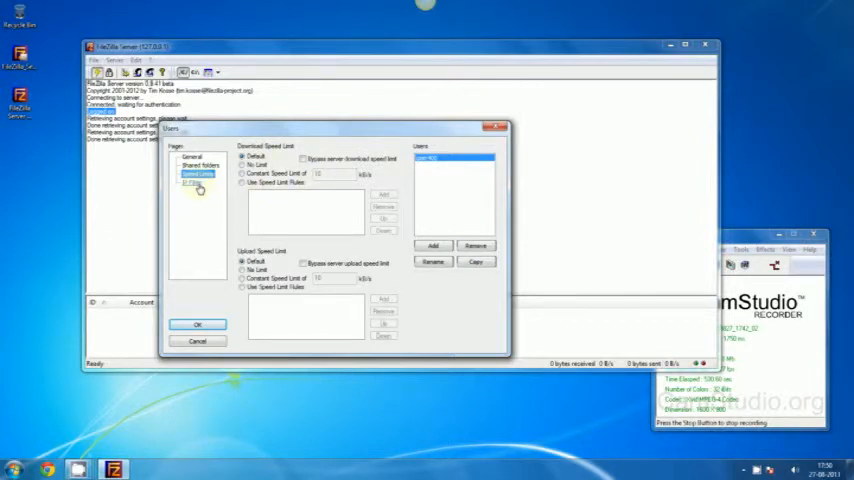
Step: Review user400's IP filter and speed limit pages, then confirm the account with OK
left_click(194, 183)
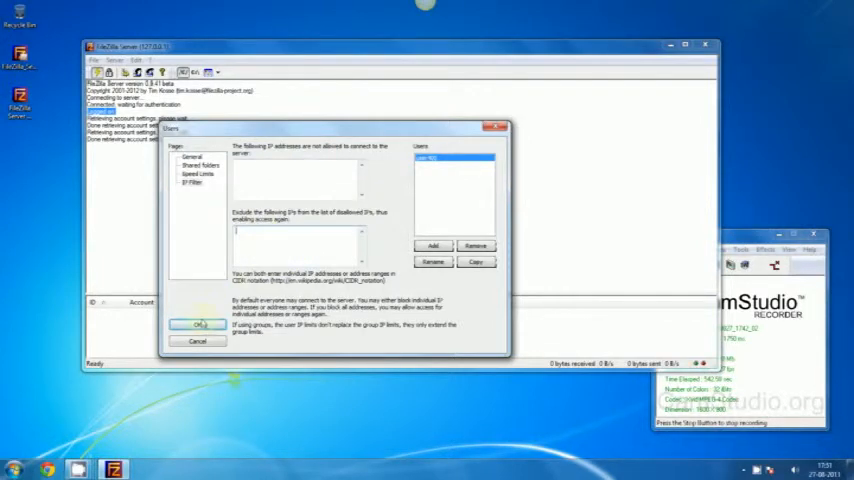
left_click(194, 174)
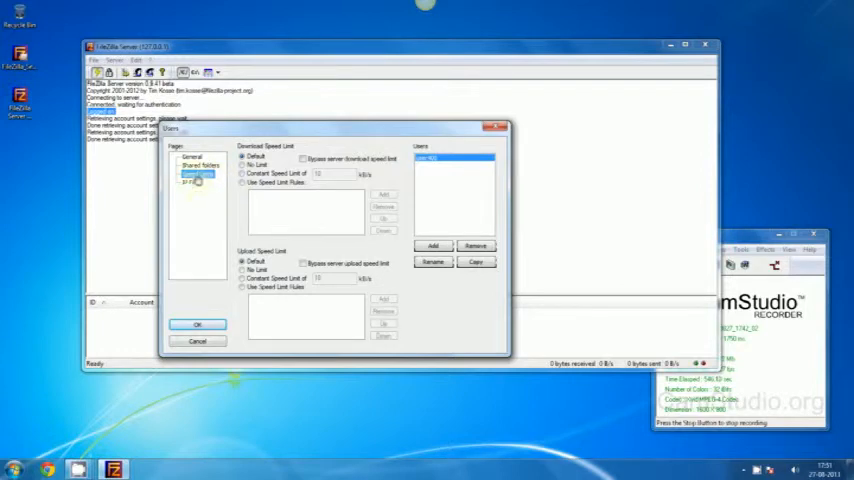
left_click(192, 166)
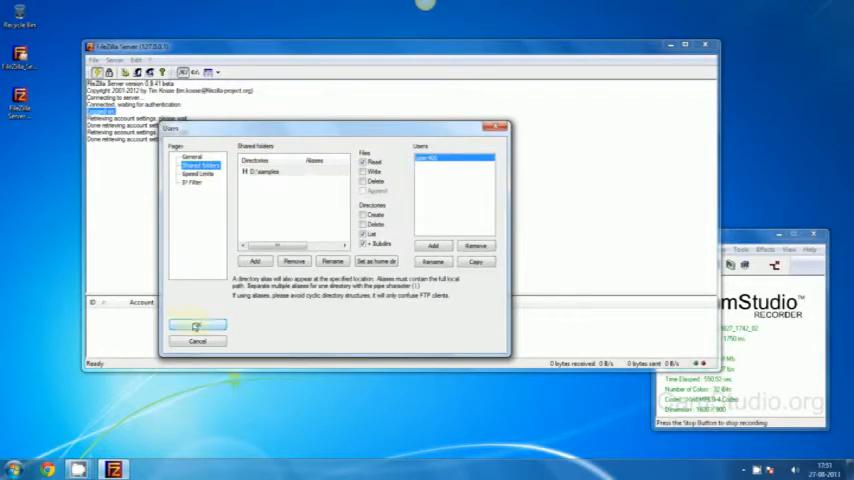
left_click(197, 327)
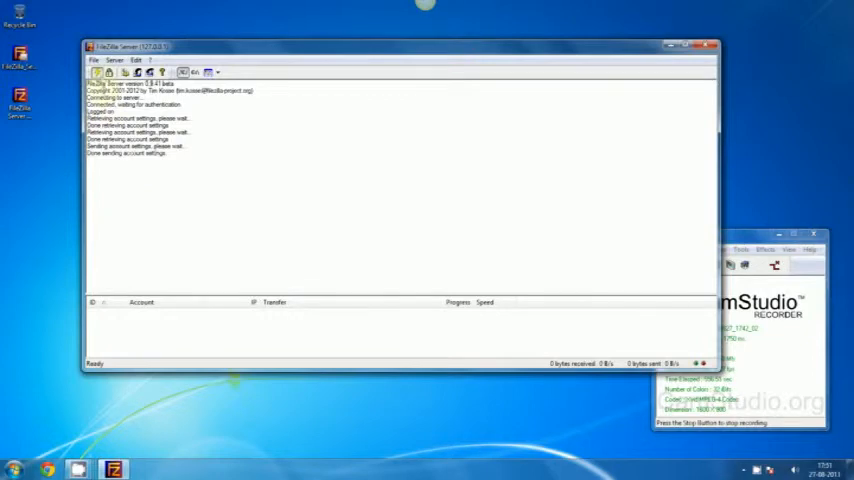
Step: Launch Opera from the Start menu and browse to ftp://127.0.0.1
left_click(10, 464)
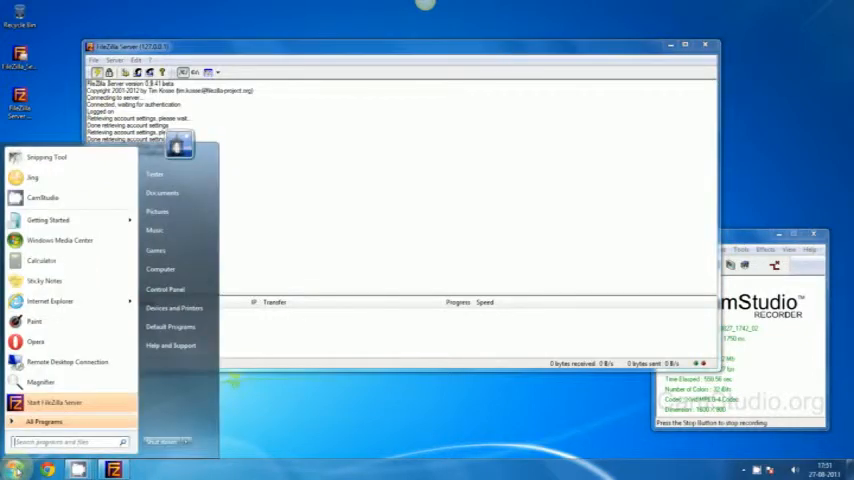
mouse_move(37, 341)
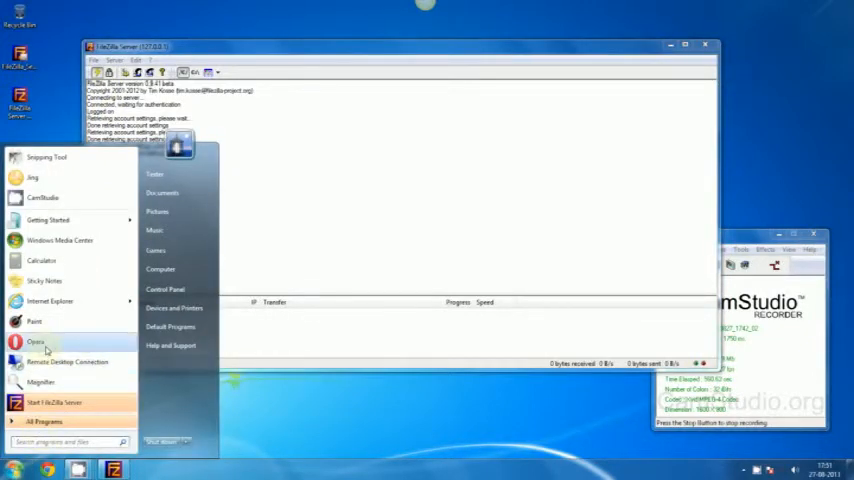
left_click(35, 342)
type("f")
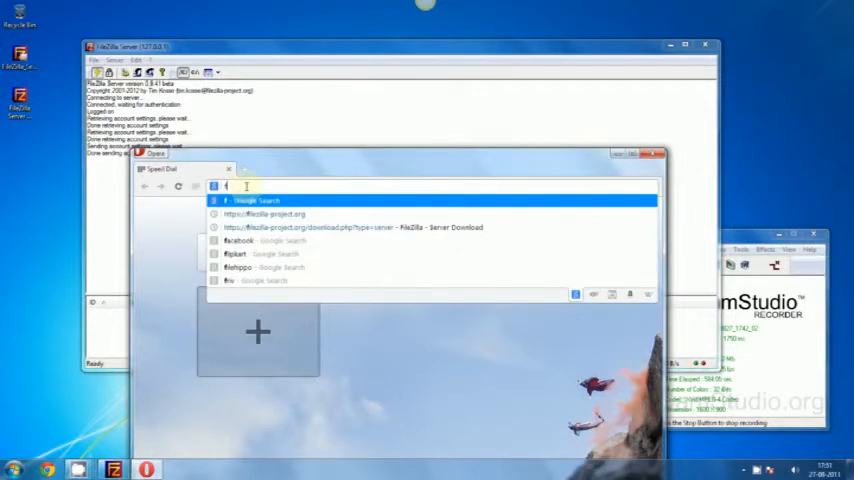
type("tp")
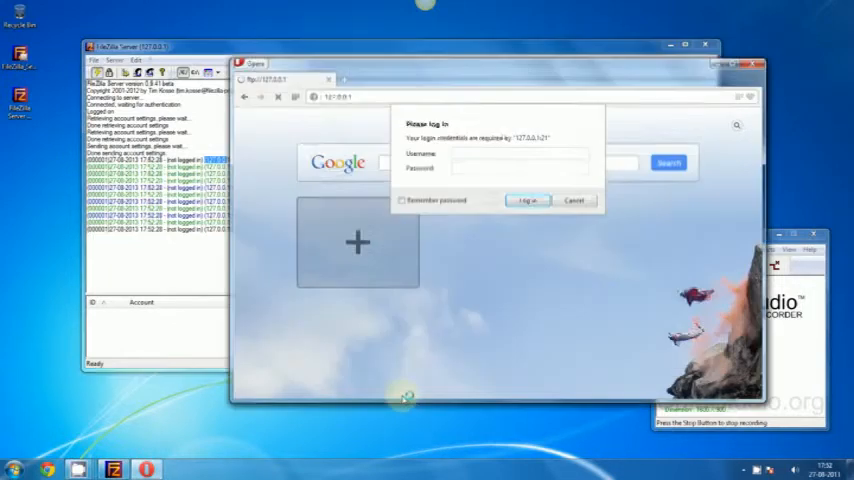
Step: Log in to the FTP prompt as user400 with its password
left_click(574, 200)
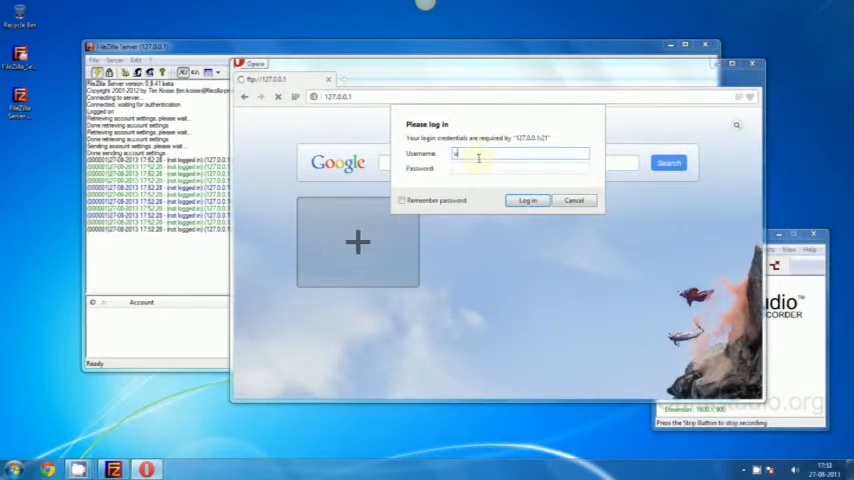
type("user400")
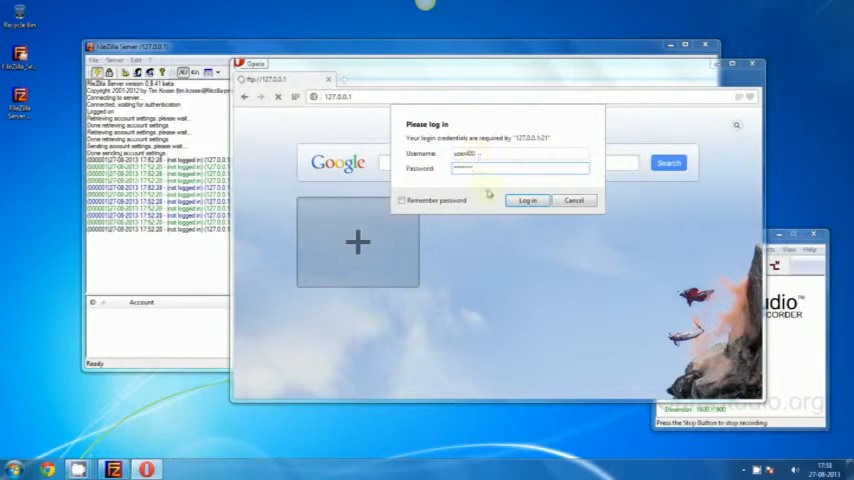
left_click(527, 200)
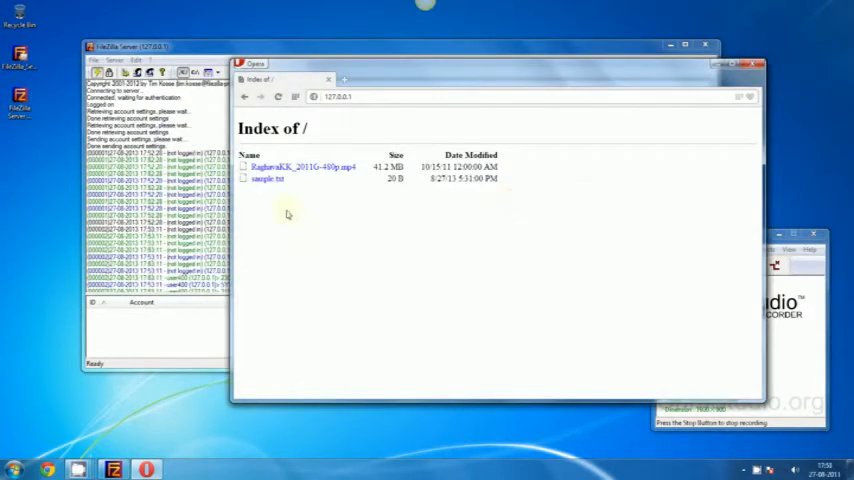